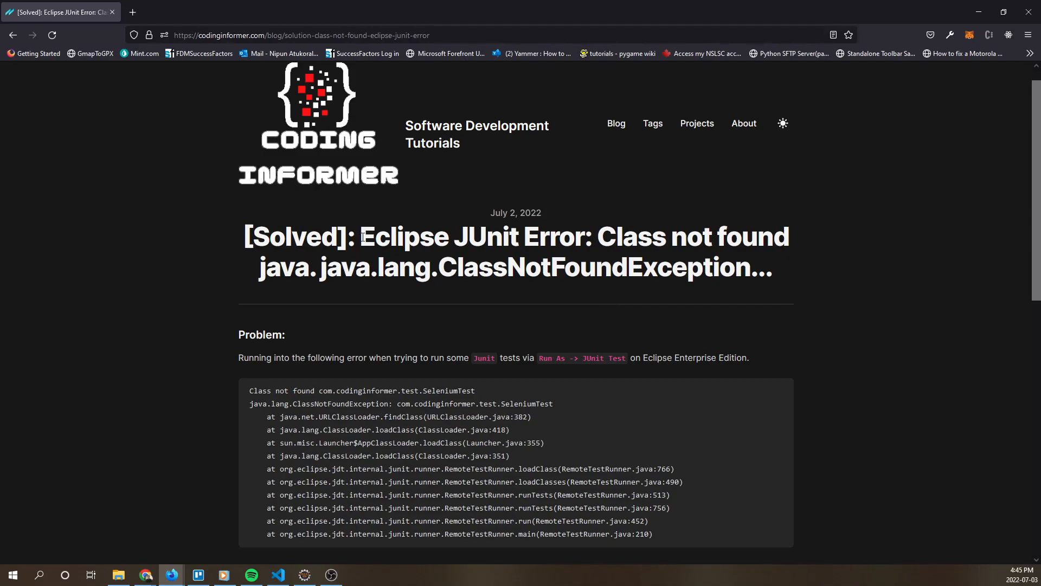
# Read the CodingInformer JUnit ClassNotFoundException article, highlighting 'Eclipse' and 'JUnit Test' and reviewing the stack trace
pyautogui.doubleClick(395, 237)
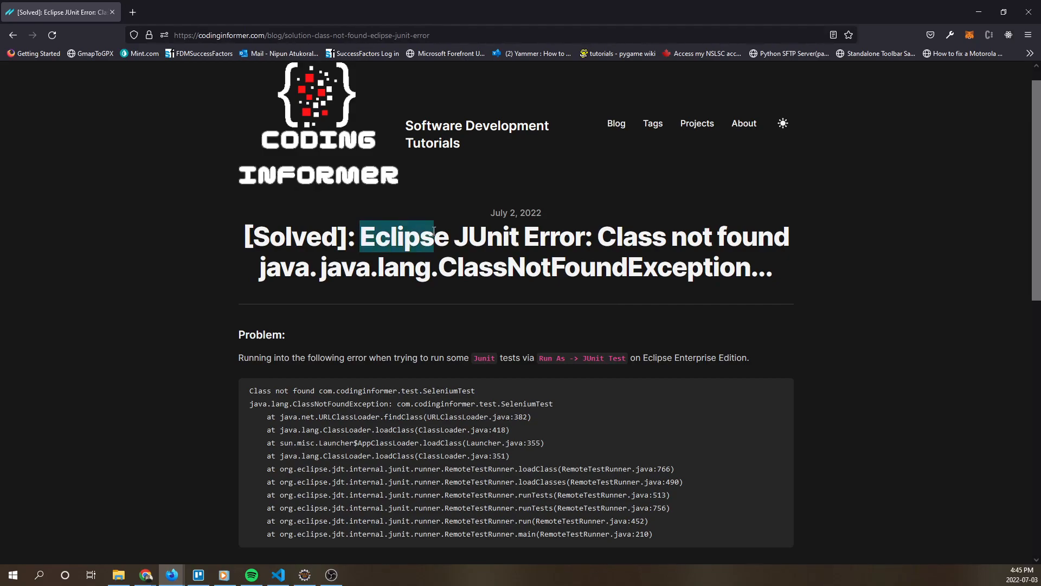
pyautogui.click(304, 575)
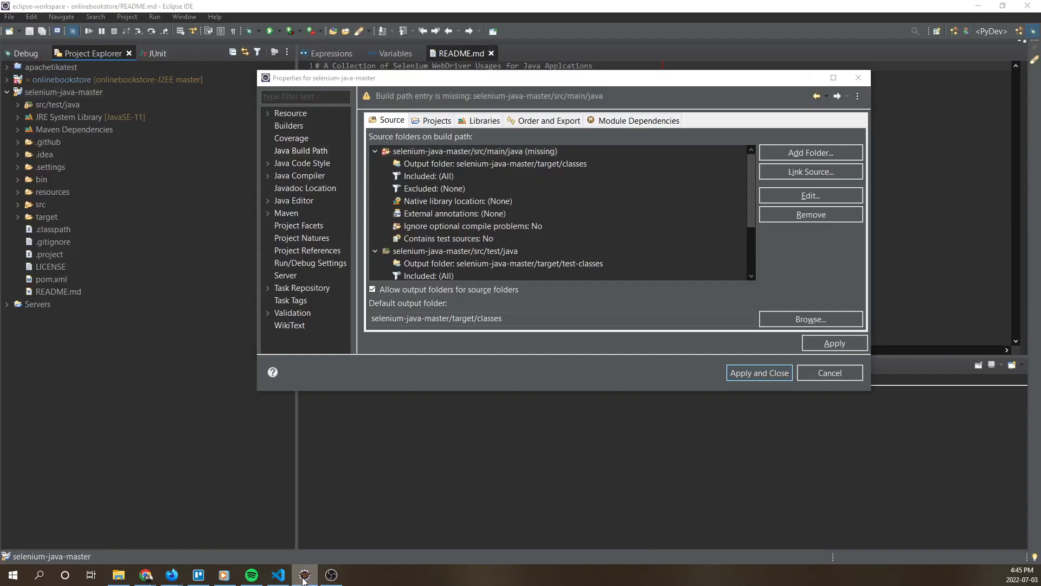
pyautogui.click(171, 574)
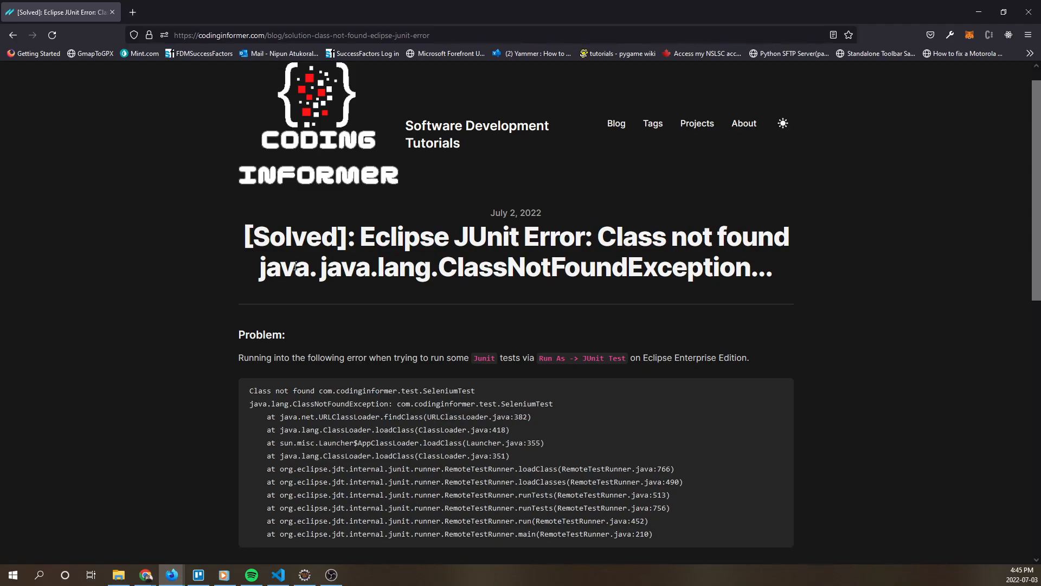
pyautogui.moveTo(613, 300)
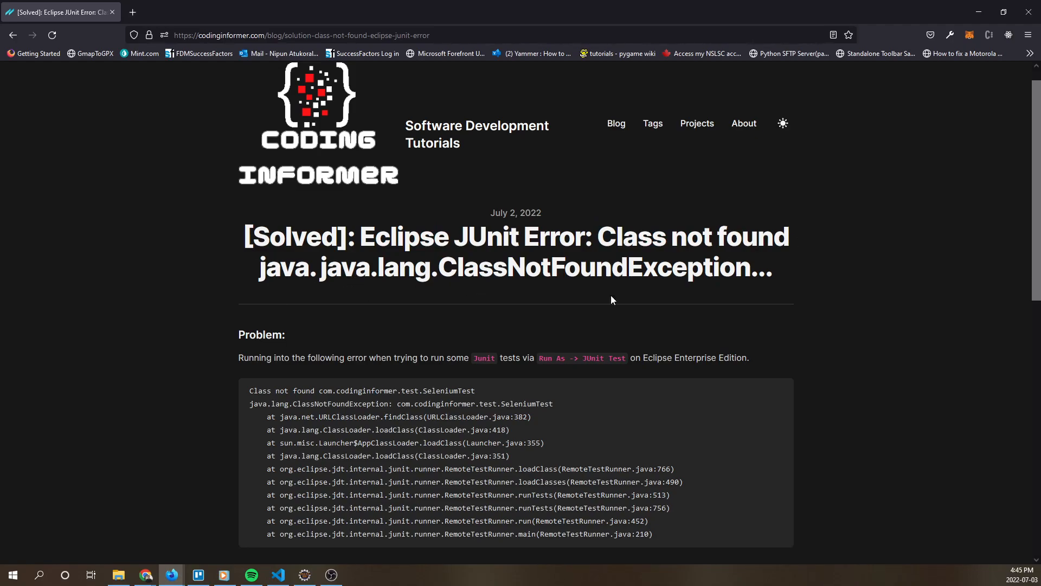
pyautogui.scroll(-3)
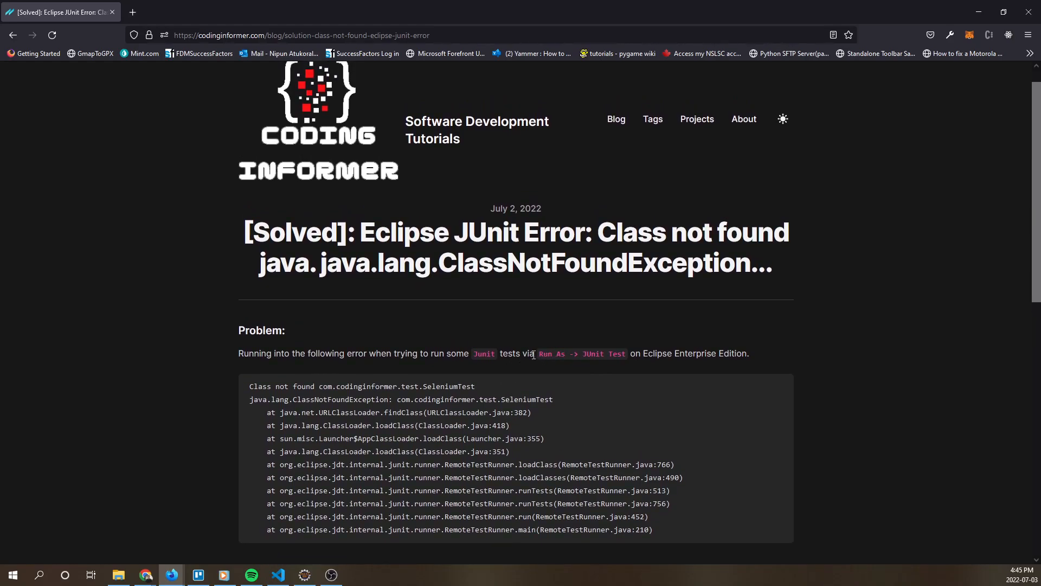
pyautogui.doubleClick(604, 354)
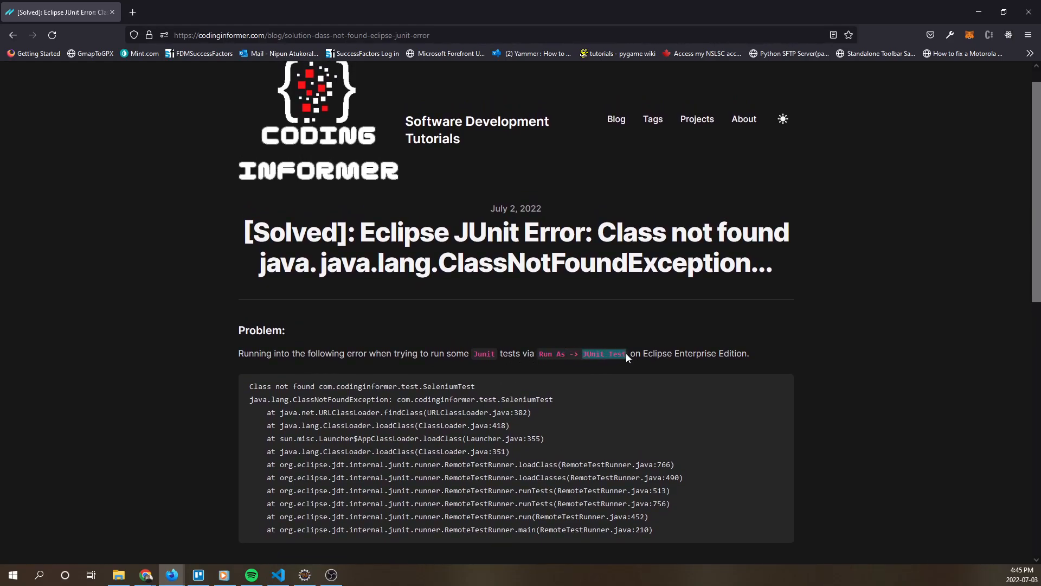
pyautogui.moveTo(558, 346)
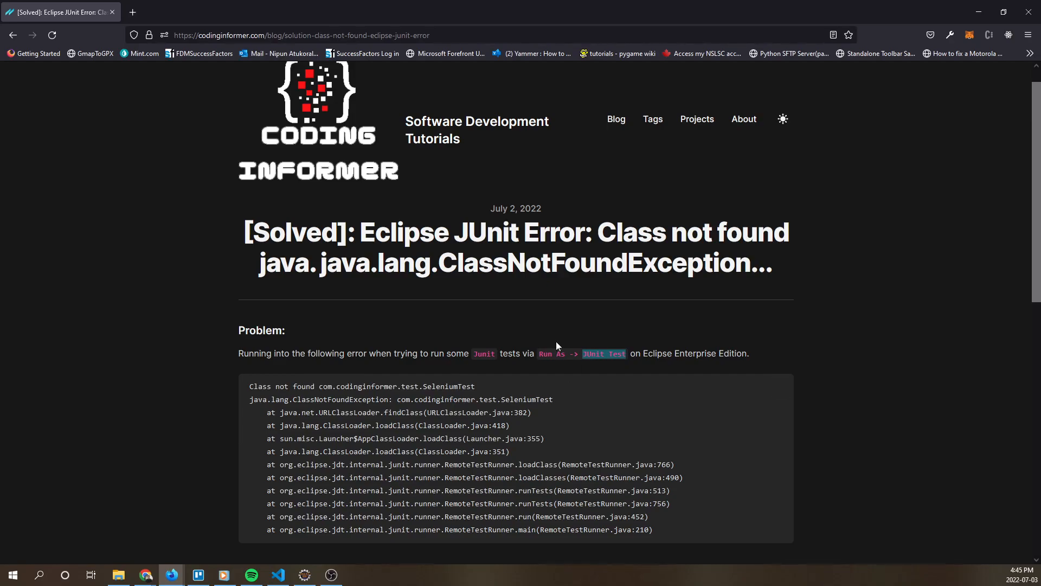
pyautogui.moveTo(374, 575)
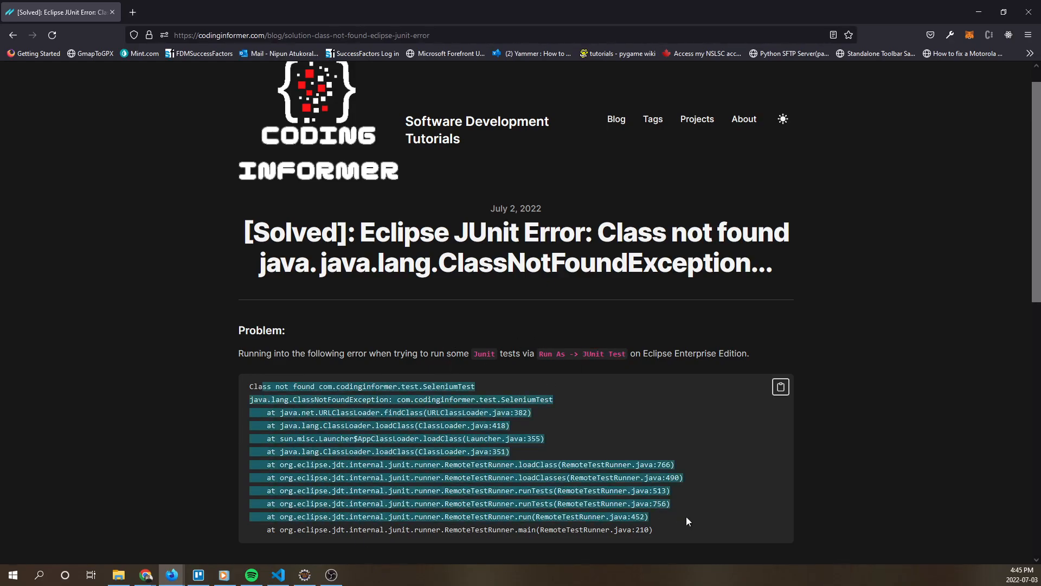
pyautogui.click(299, 399)
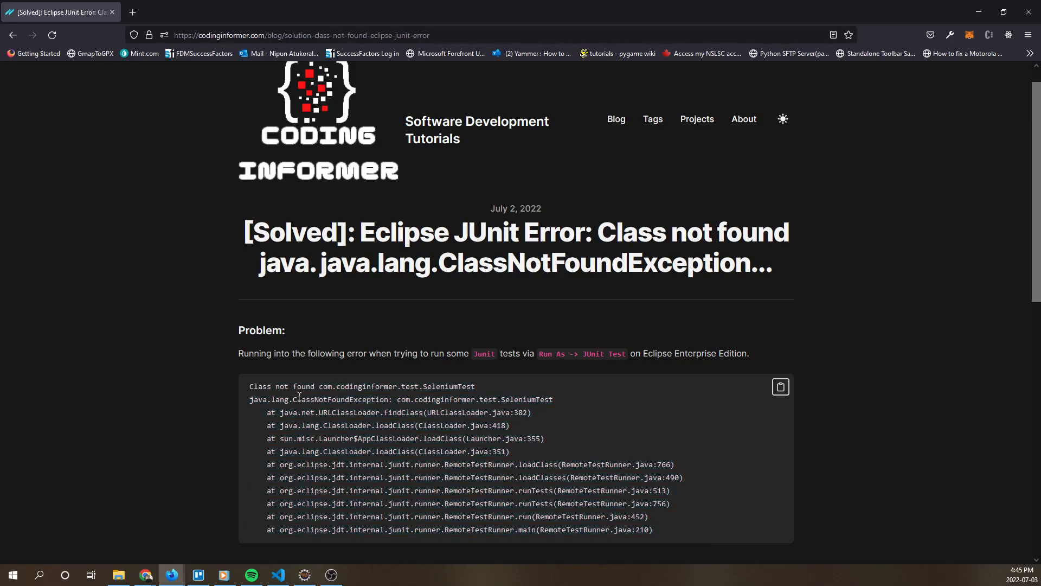
pyautogui.moveTo(478, 380)
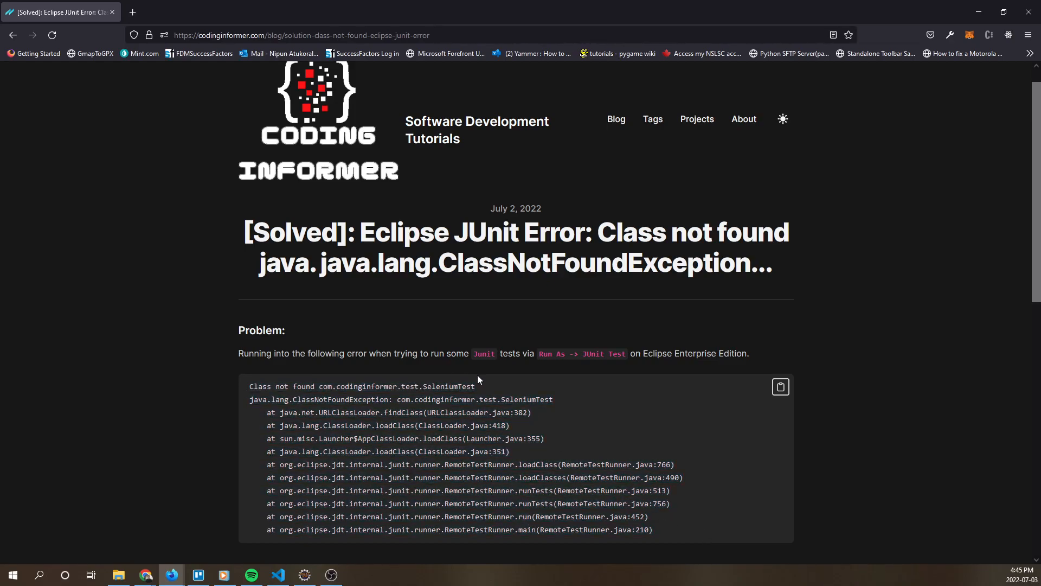
pyautogui.moveTo(395, 409)
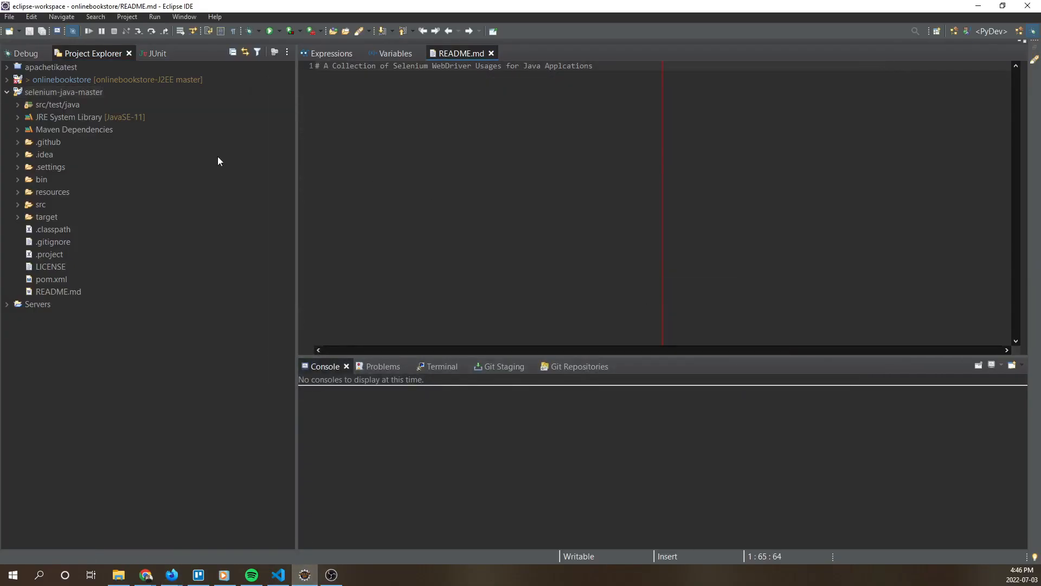
# Open selenium-java-master's properties and inspect the src/main/java and src/test/java source folder output settings
pyautogui.rightClick(64, 92)
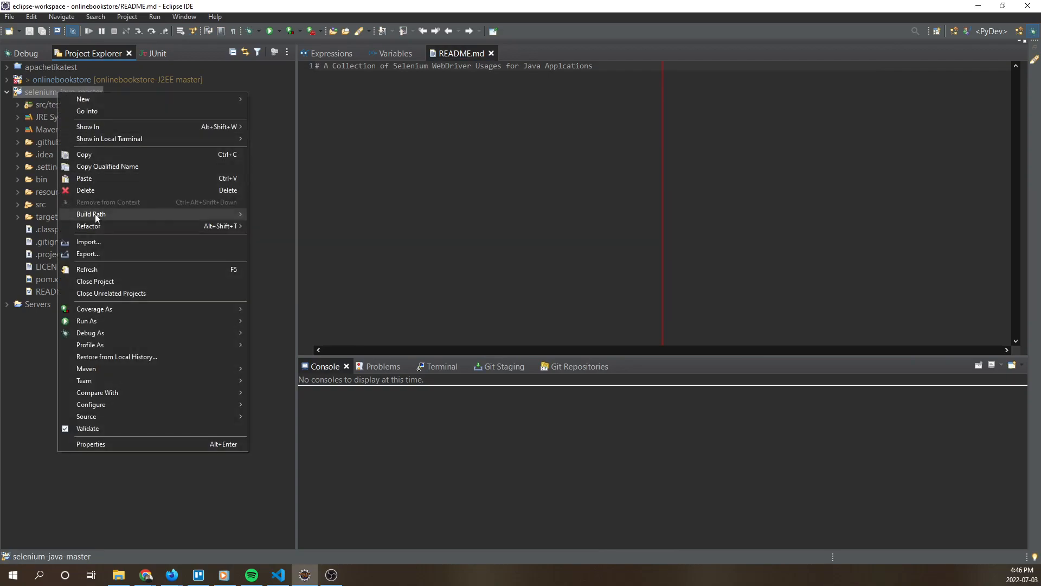
pyautogui.moveTo(902, 408)
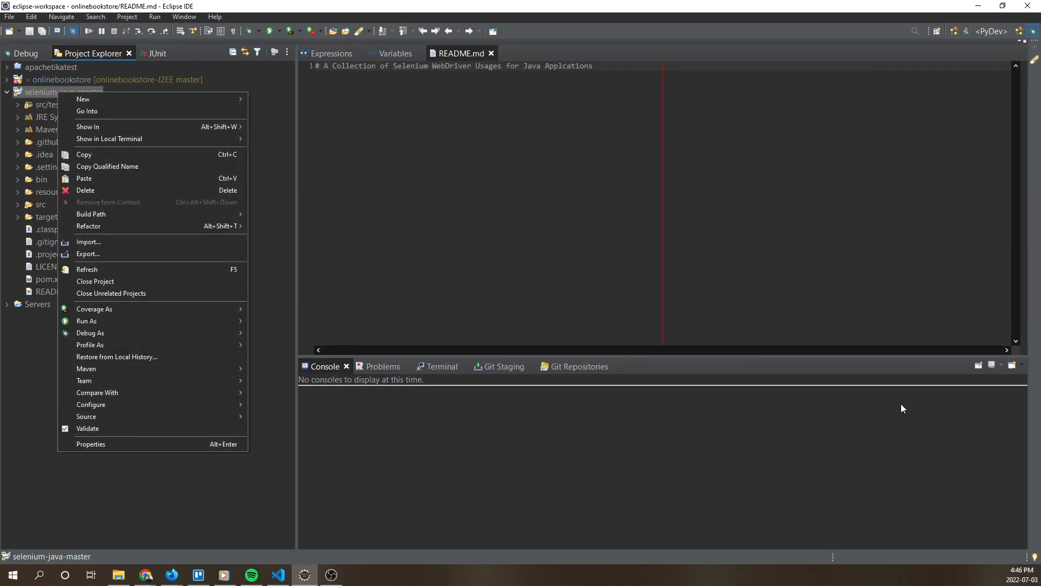
pyautogui.click(591, 237)
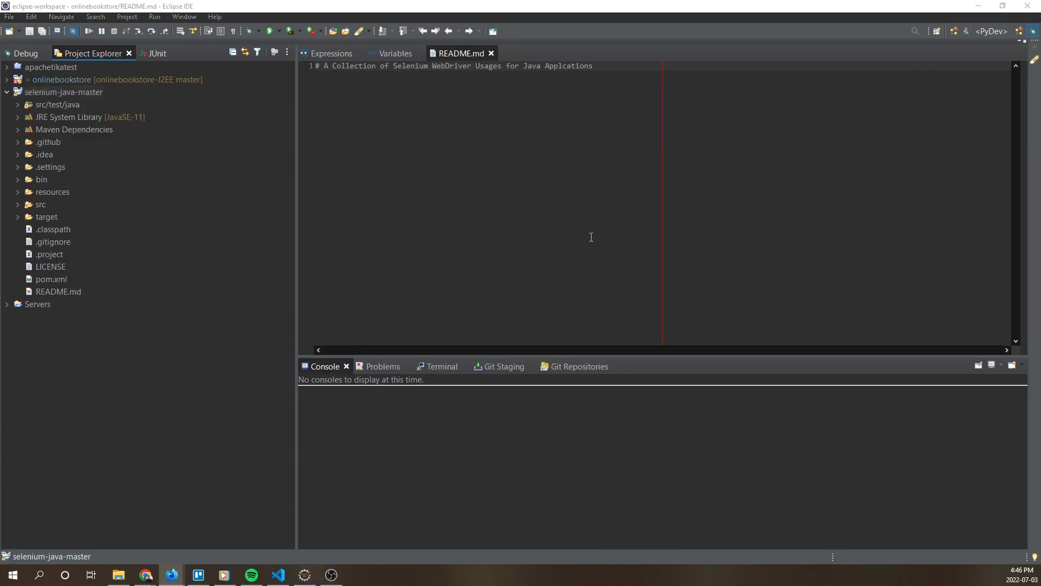
pyautogui.rightClick(63, 92)
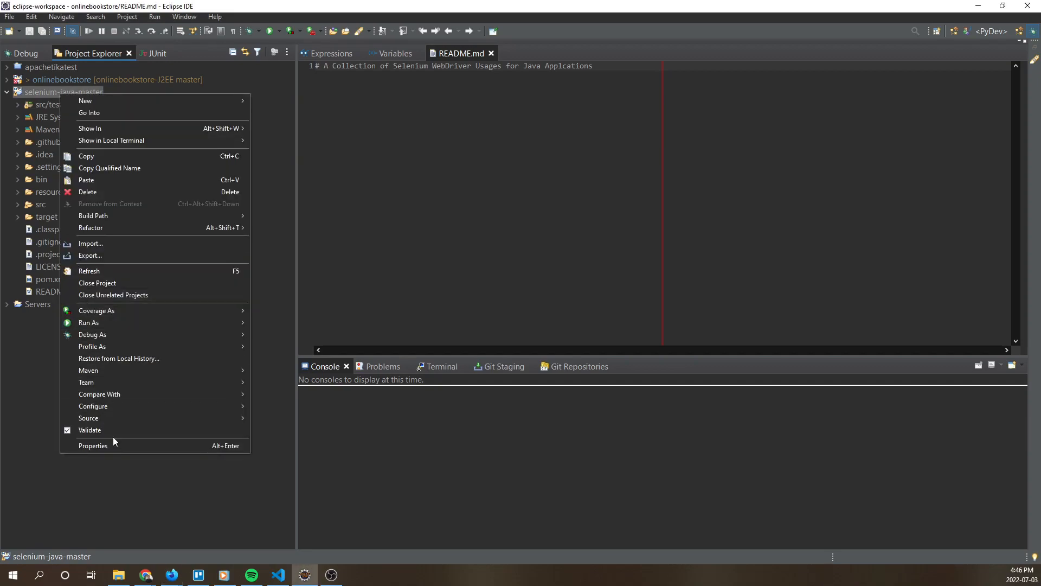
pyautogui.click(92, 446)
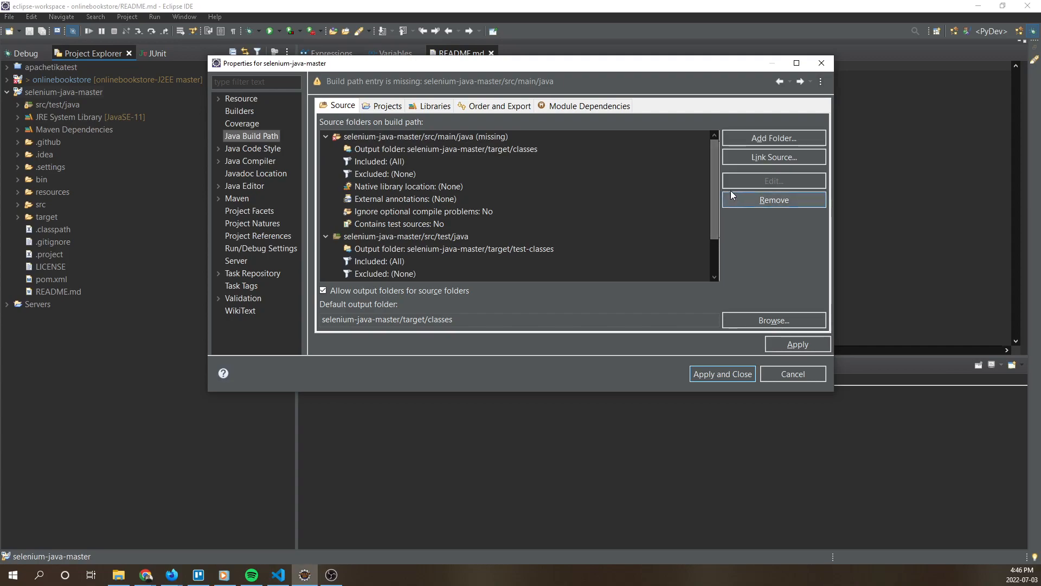
pyautogui.scroll(-3)
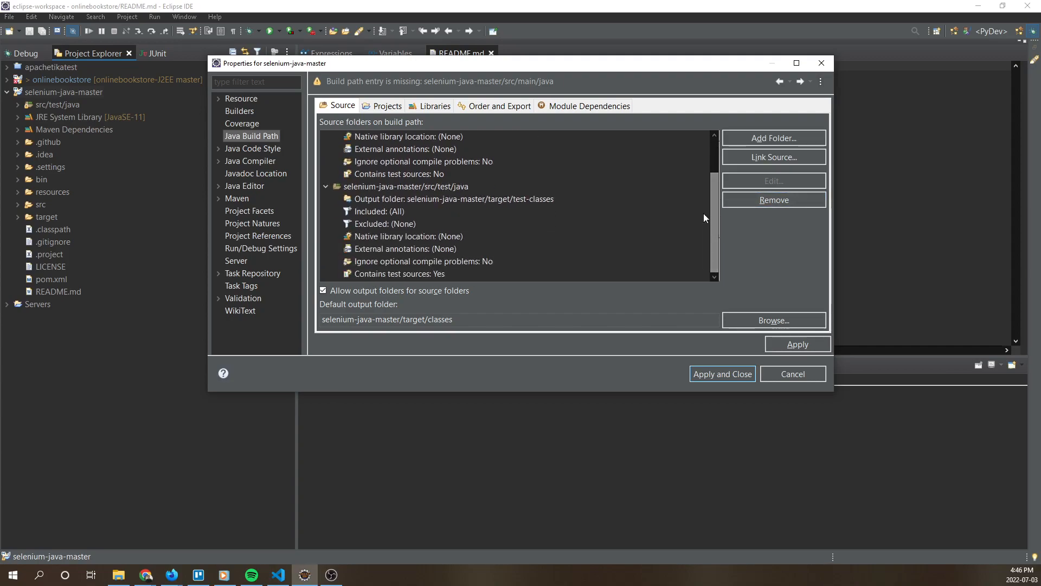
pyautogui.click(405, 186)
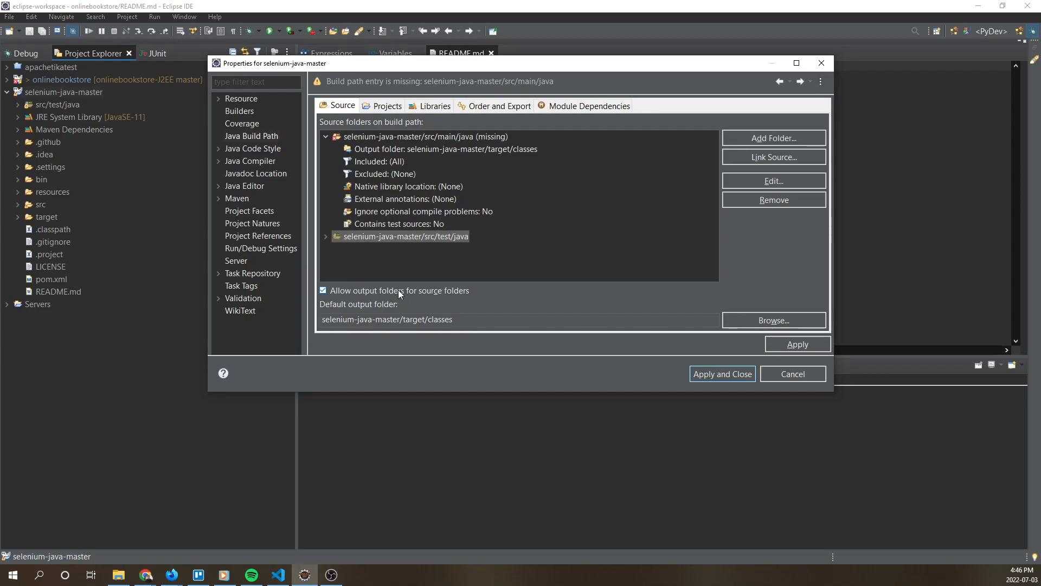
pyautogui.moveTo(358, 298)
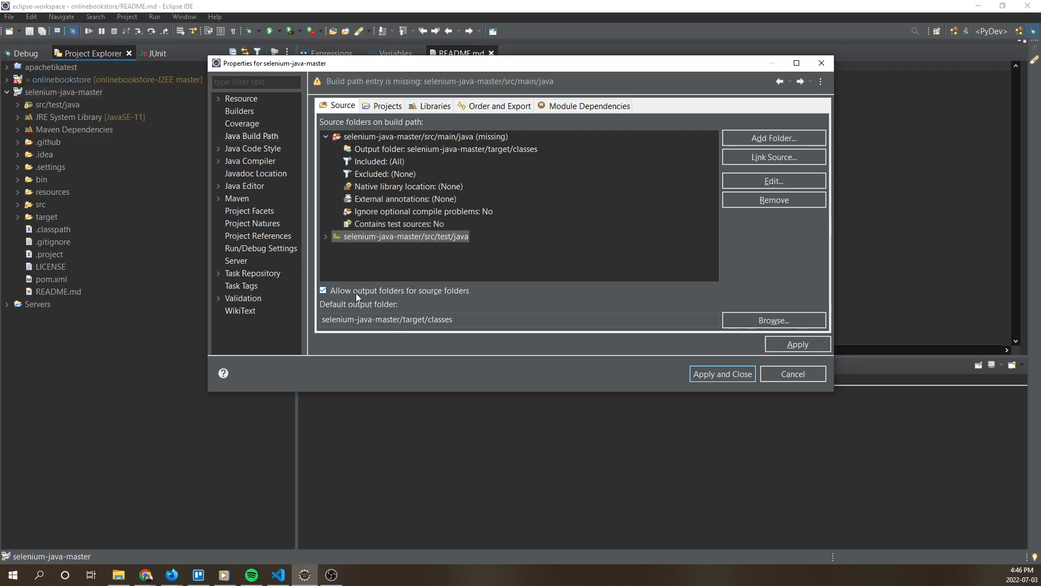
pyautogui.moveTo(370, 294)
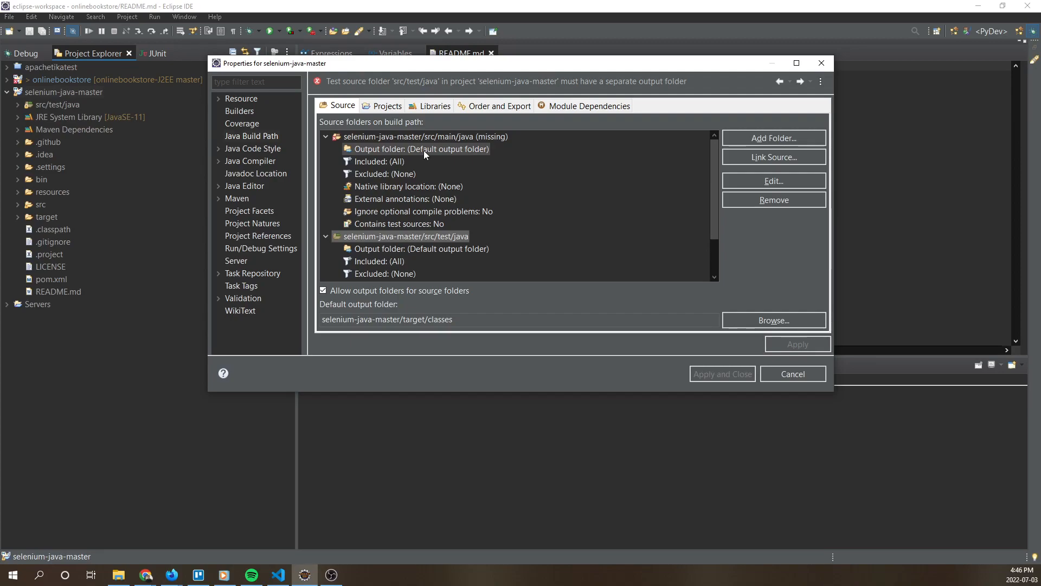
# Set src/main/java to a specific output folder and type the target/classes path
pyautogui.doubleClick(419, 149)
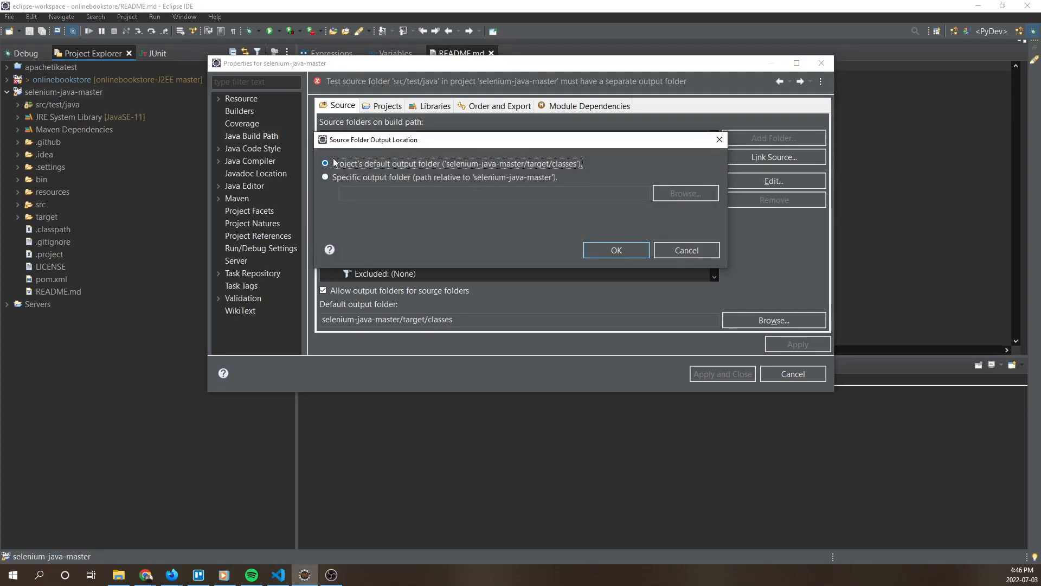
pyautogui.click(325, 177)
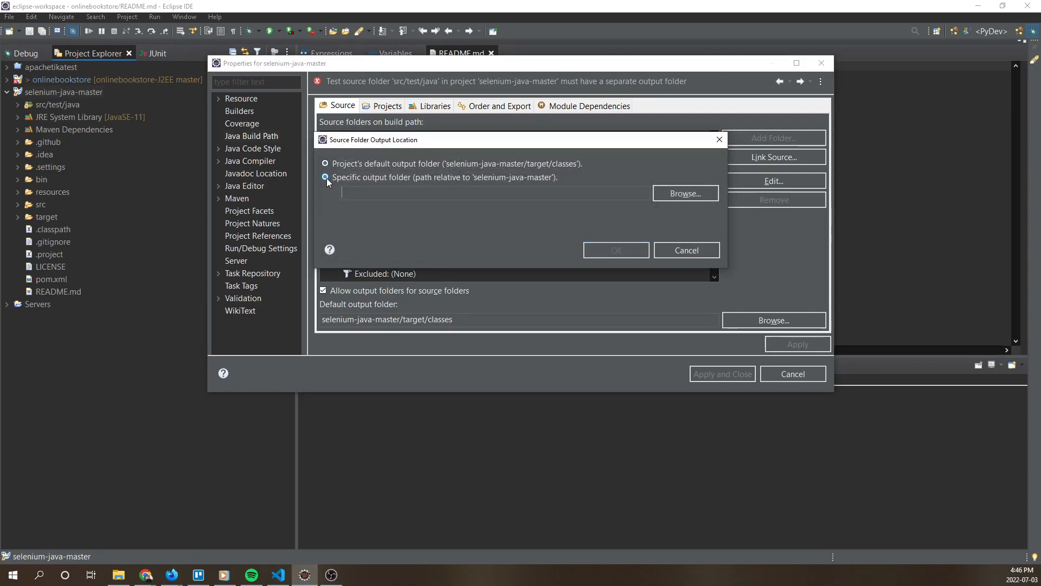
pyautogui.click(325, 177)
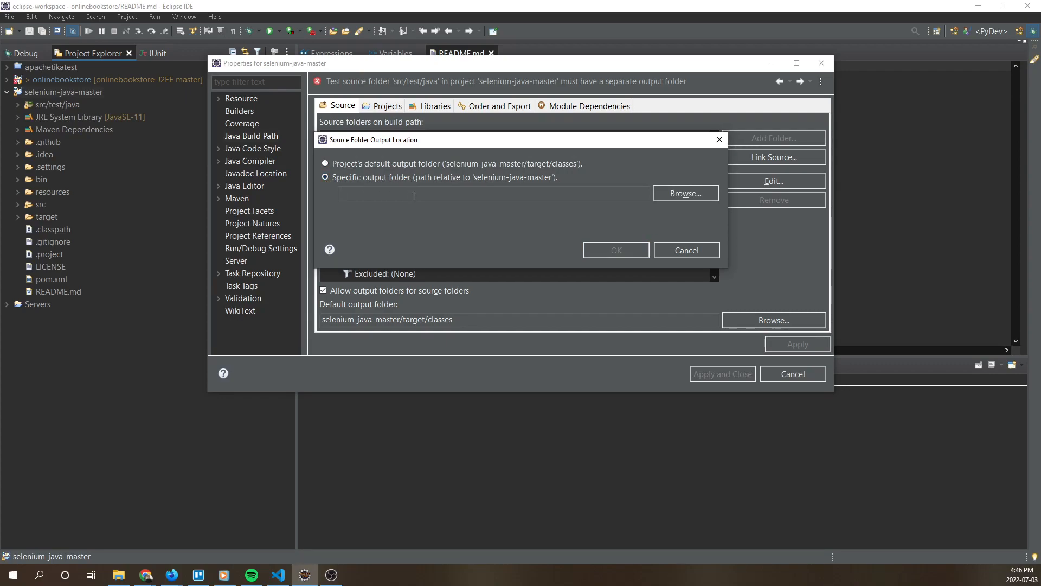
pyautogui.write('/tar')
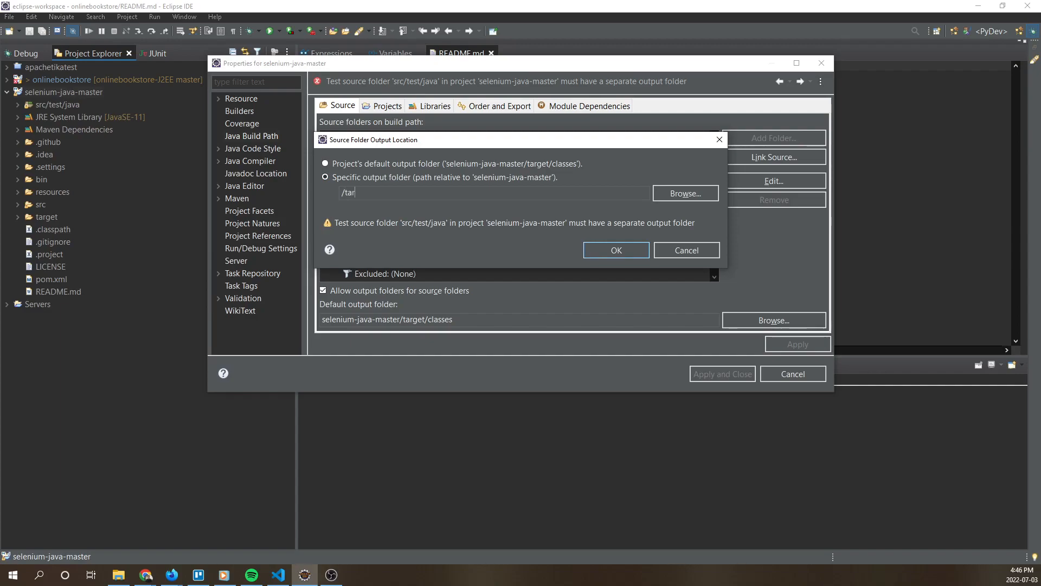
pyautogui.write('targe')
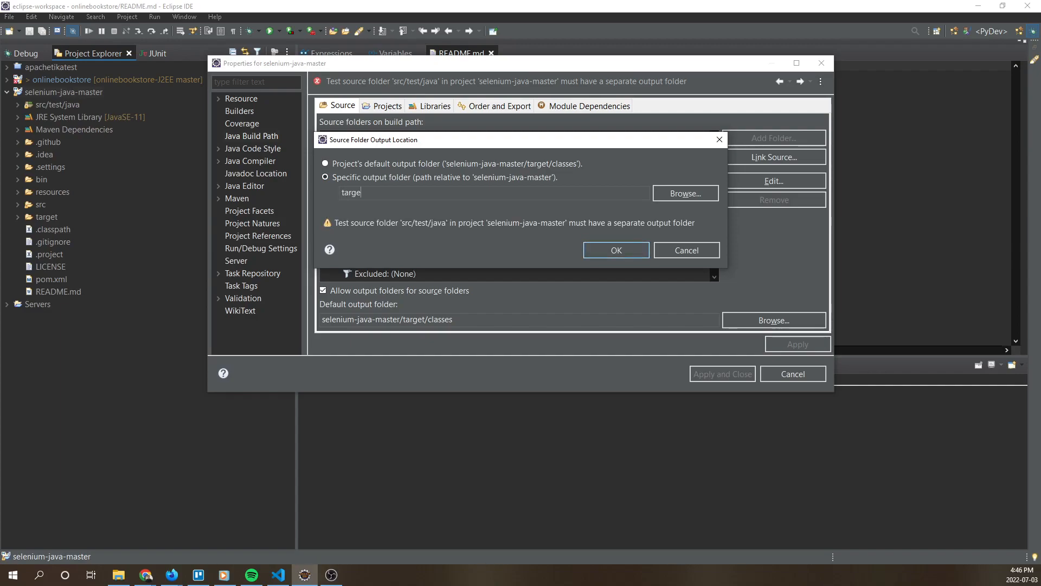
pyautogui.write('t/classes')
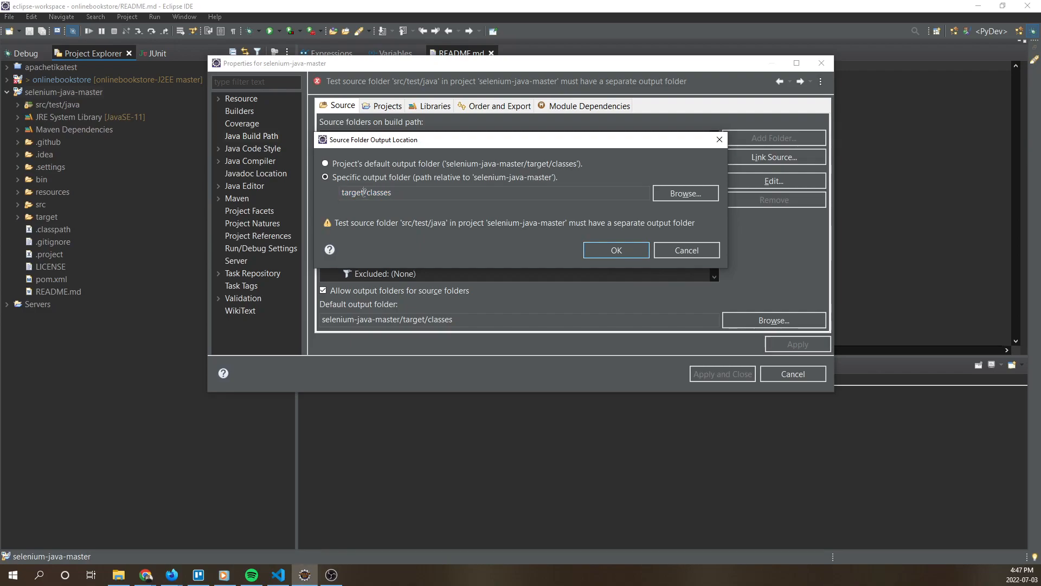
# Replace the path with 'target' and confirm it as the source folder's output
pyautogui.doubleClick(353, 192)
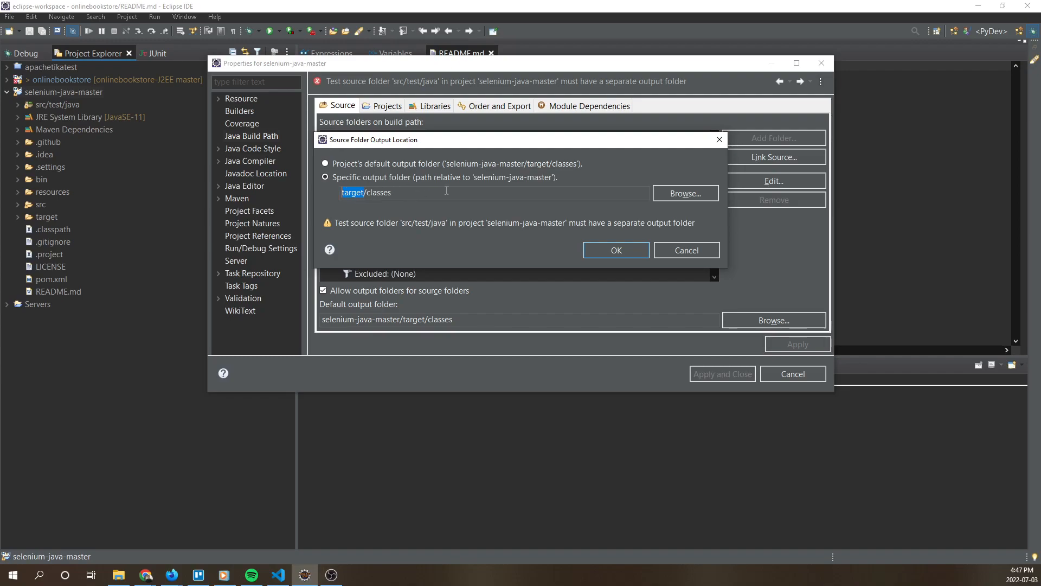
pyautogui.click(616, 249)
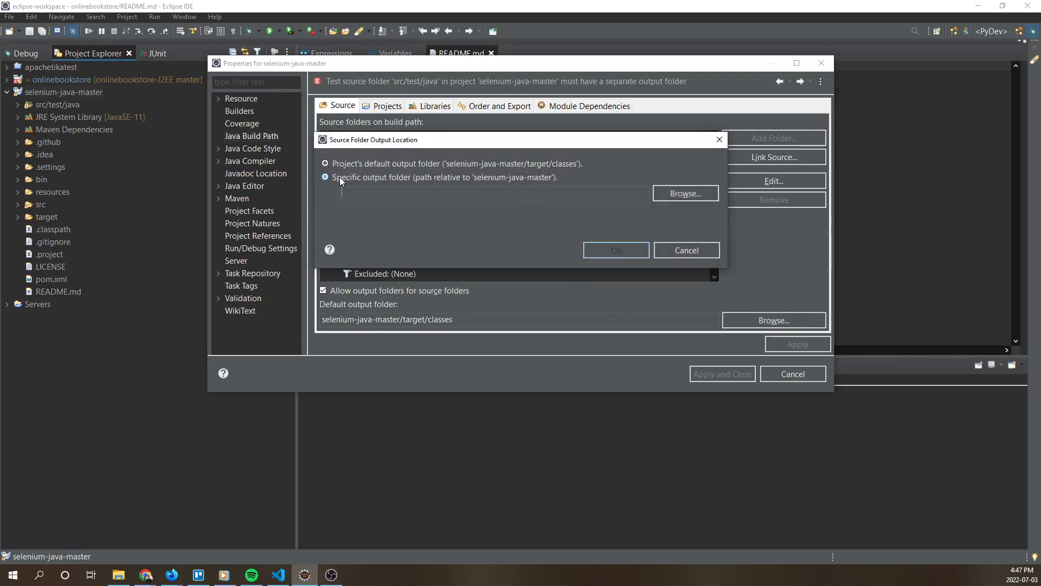
pyautogui.write('target')
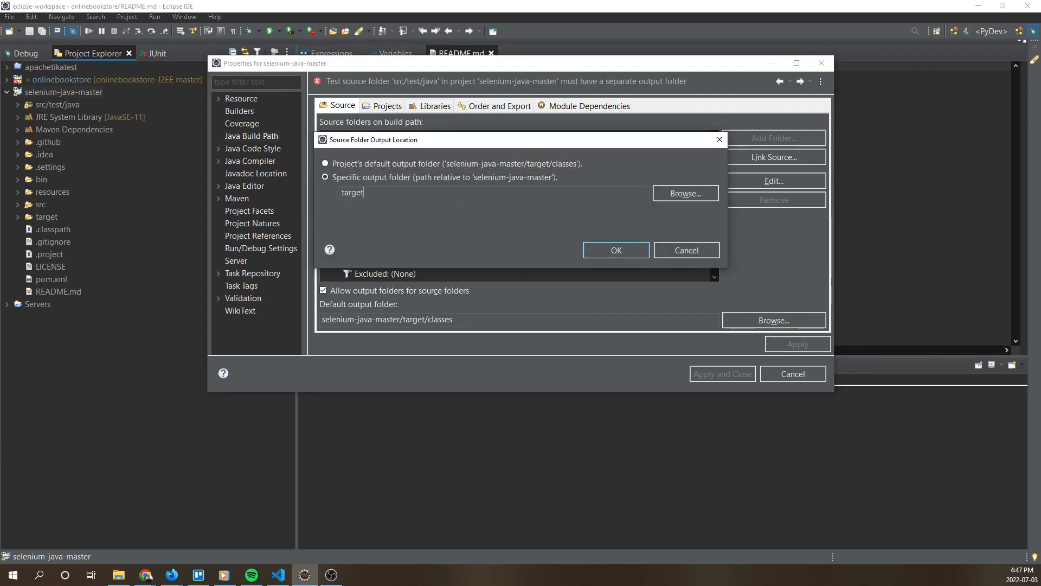
pyautogui.click(616, 250)
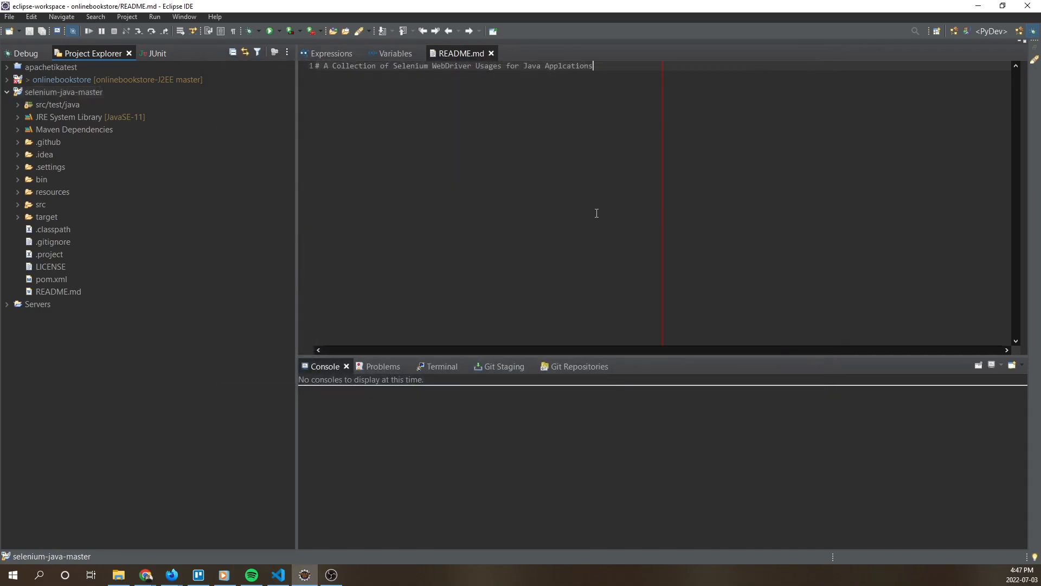
pyautogui.click(63, 91)
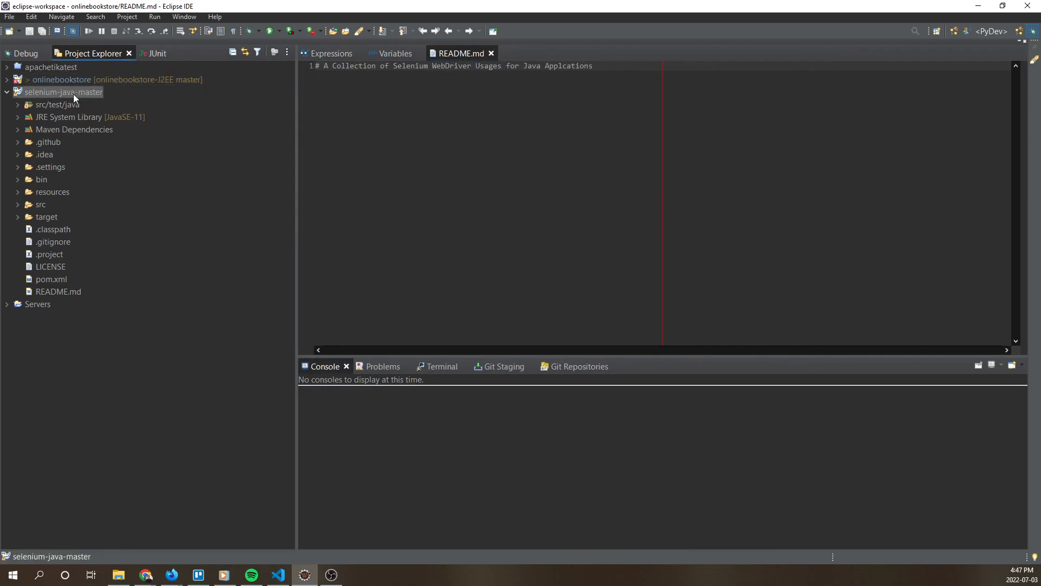
pyautogui.rightClick(62, 92)
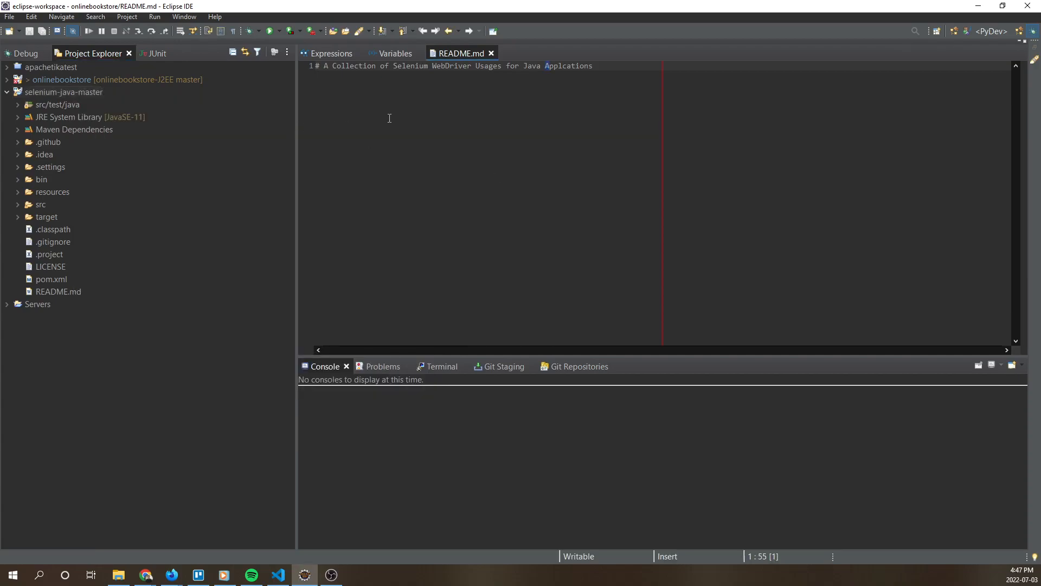
pyautogui.moveTo(385, 109)
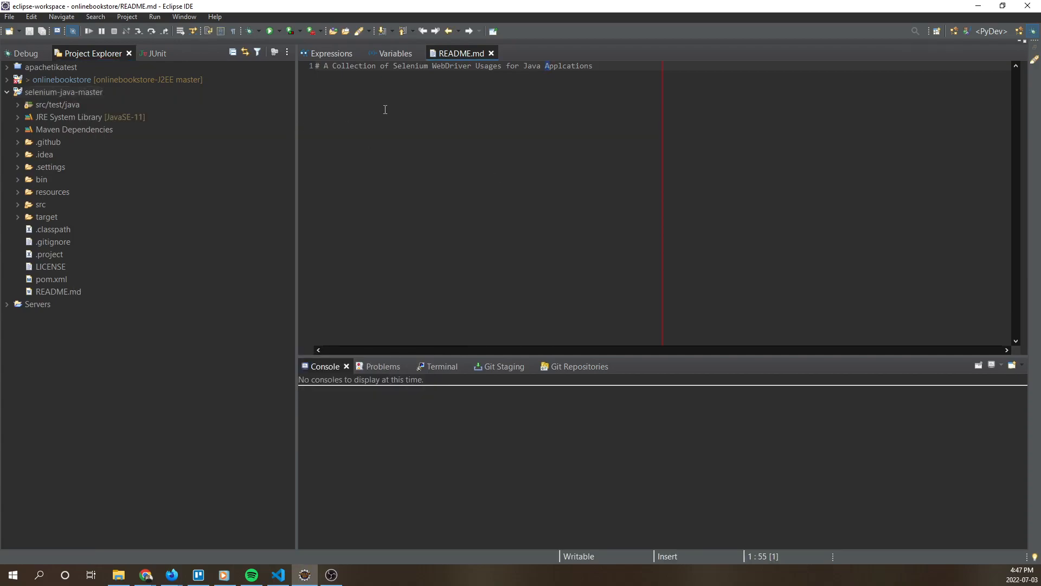
pyautogui.click(332, 53)
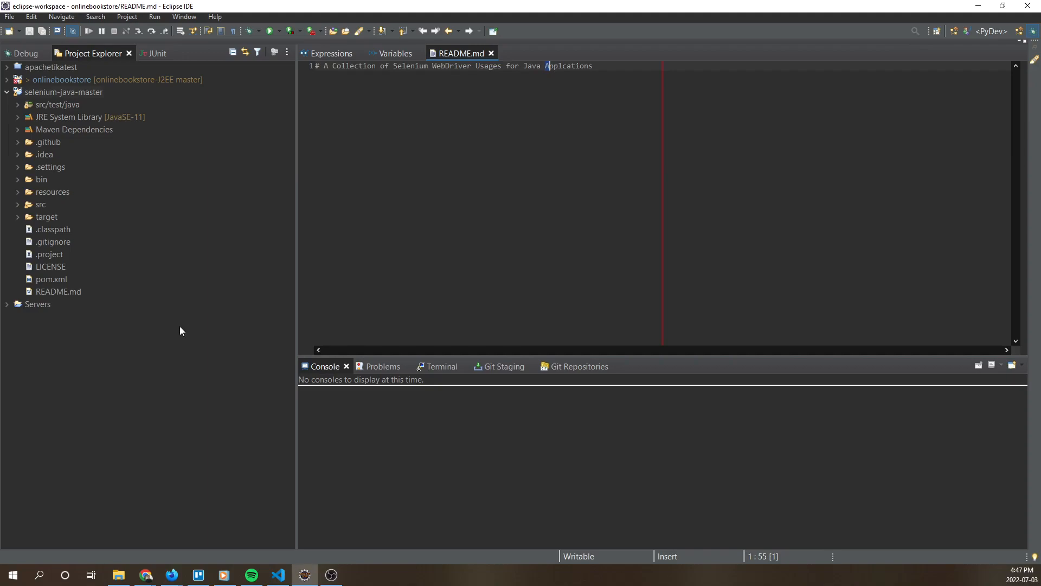
pyautogui.moveTo(633, 74)
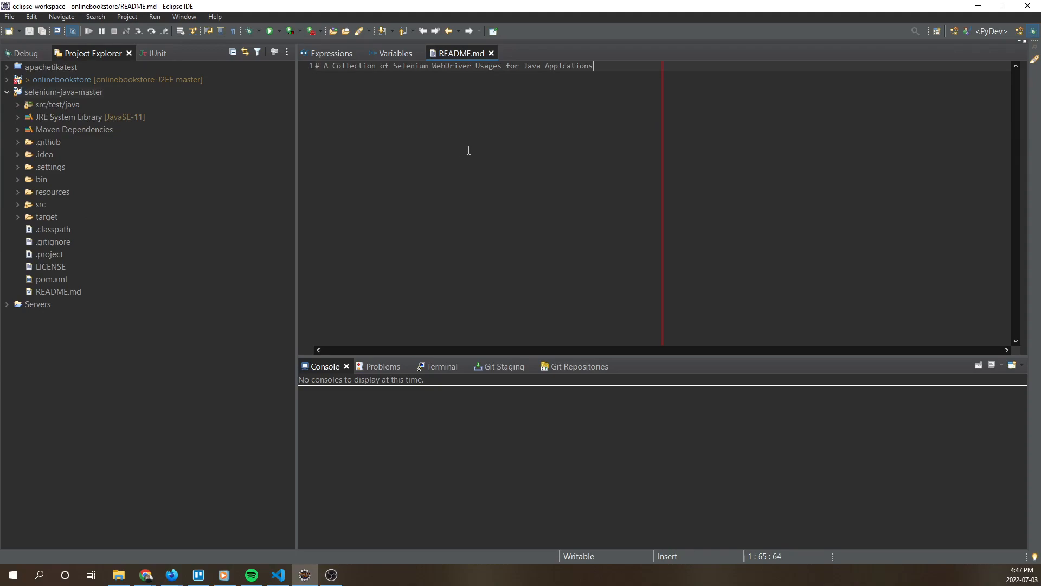
pyautogui.moveTo(612, 186)
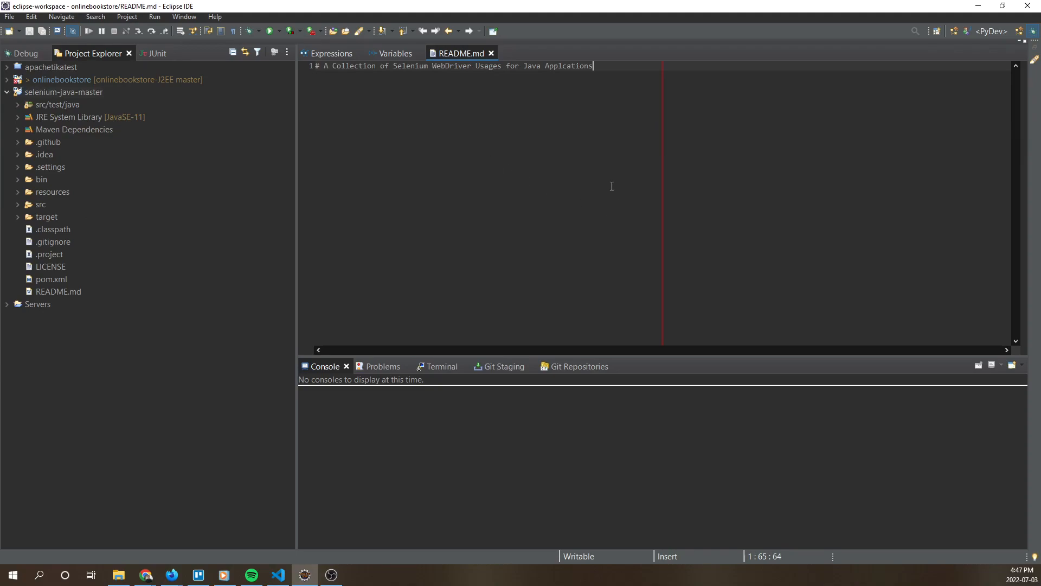